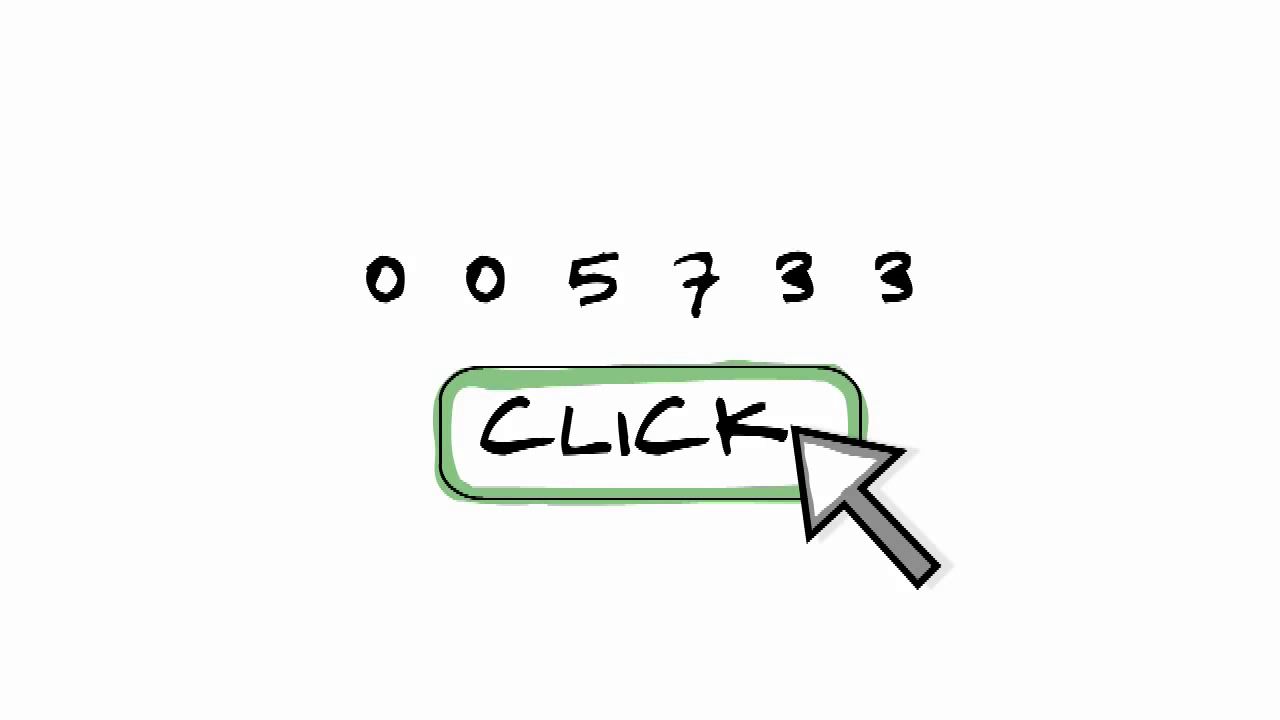
# Step: Advance the click counter from 005733 to 005744, leading into the two-bar chart with a plus sign
pyautogui.click(644, 436)
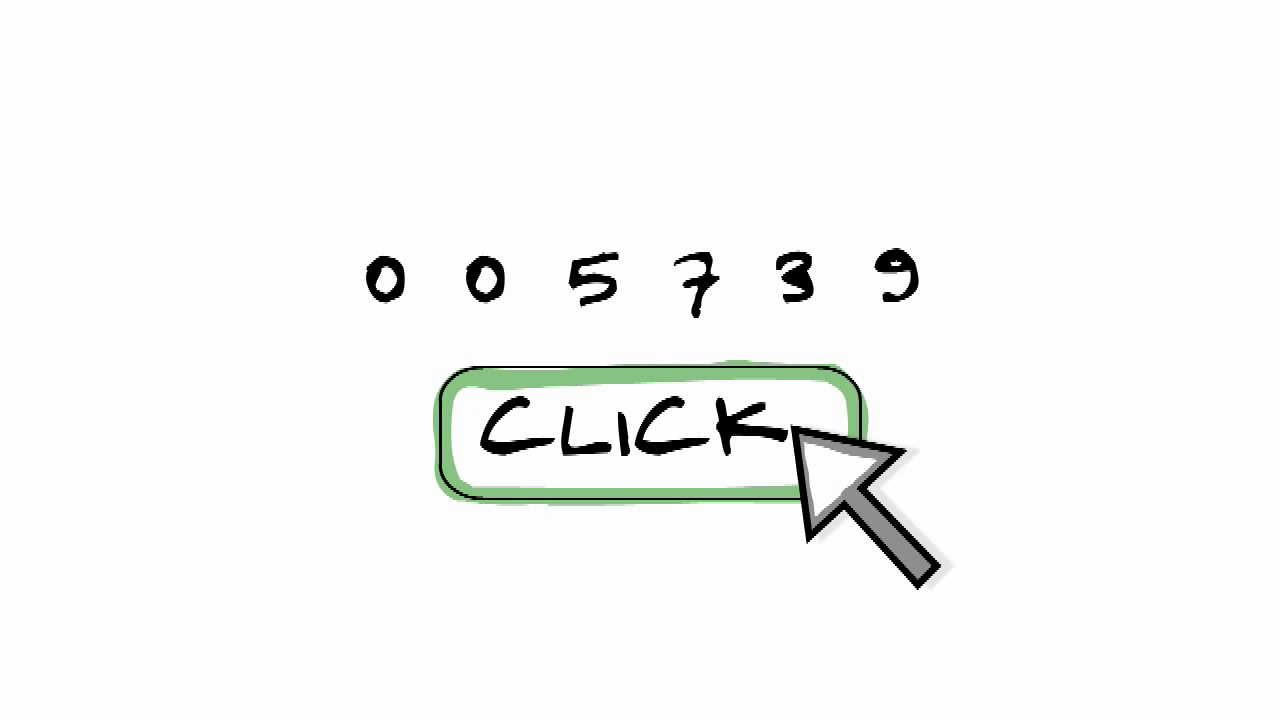
pyautogui.click(650, 440)
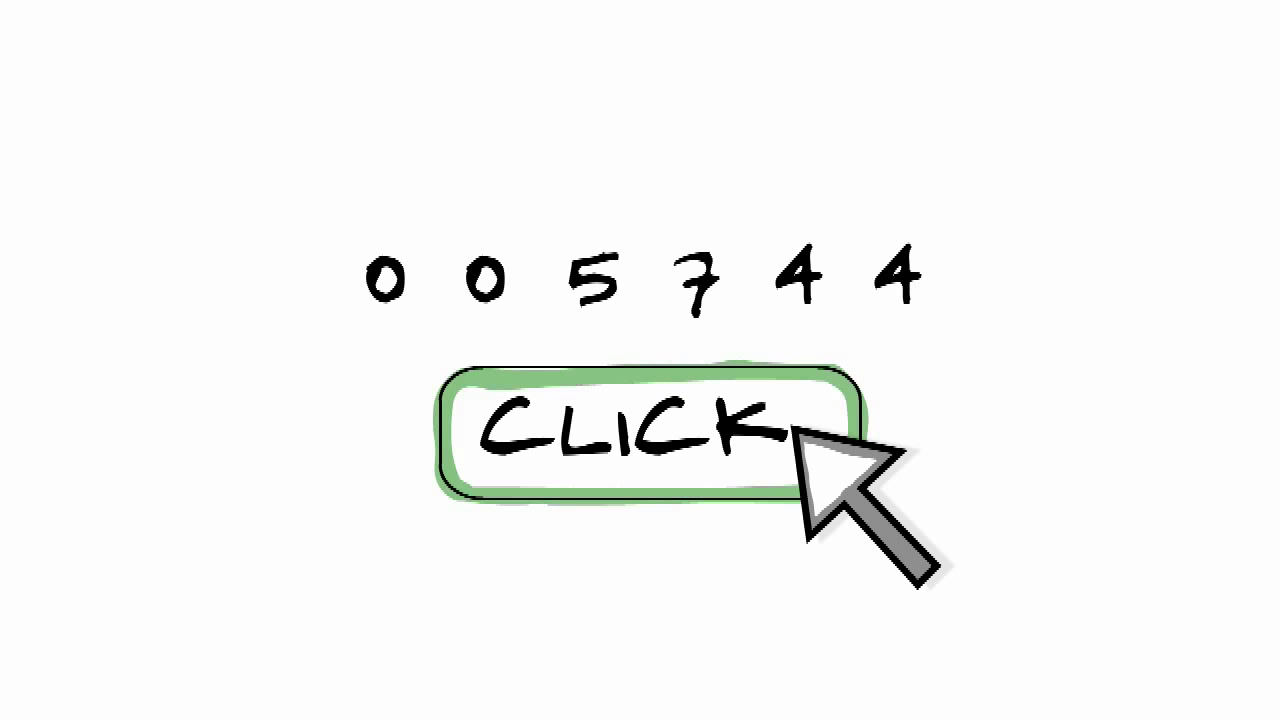
pyautogui.click(640, 440)
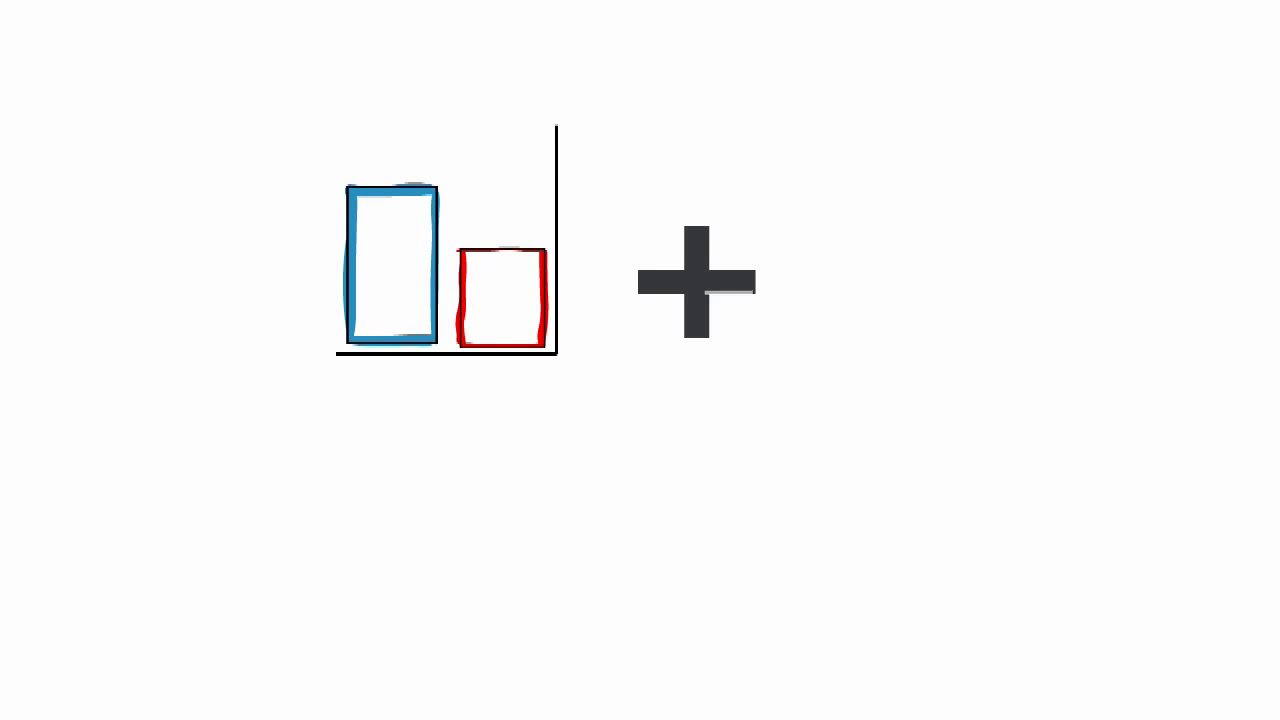